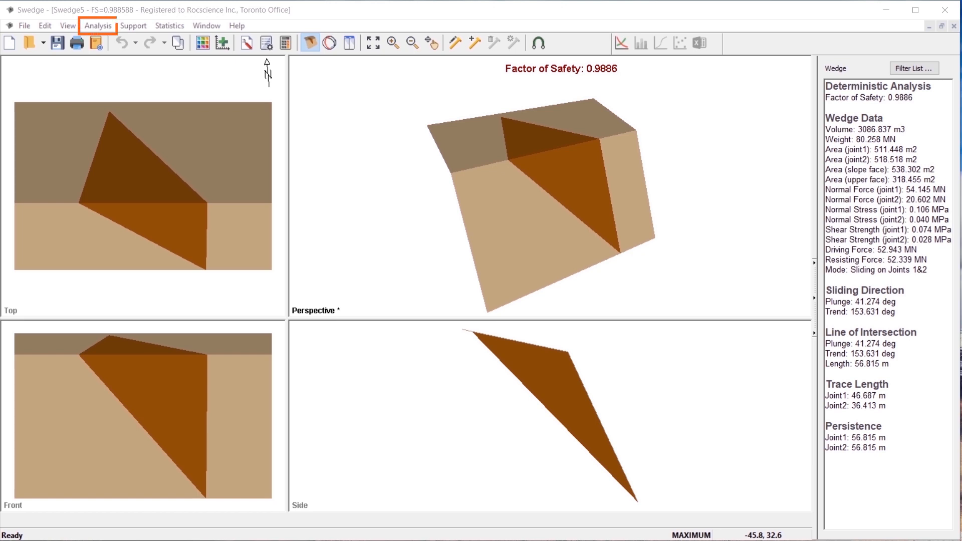
{"action": "mouse_move", "coordinate": [129, 121]}
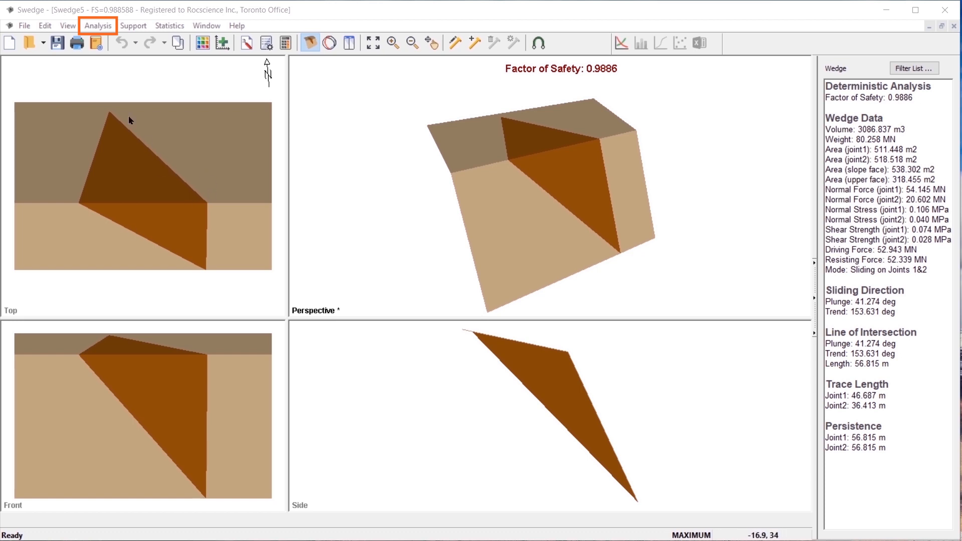
Step: Bring up the wedge's Deterministic Input Data from the Analysis menu, on the Slope tab
{"action": "left_click", "coordinate": [98, 25]}
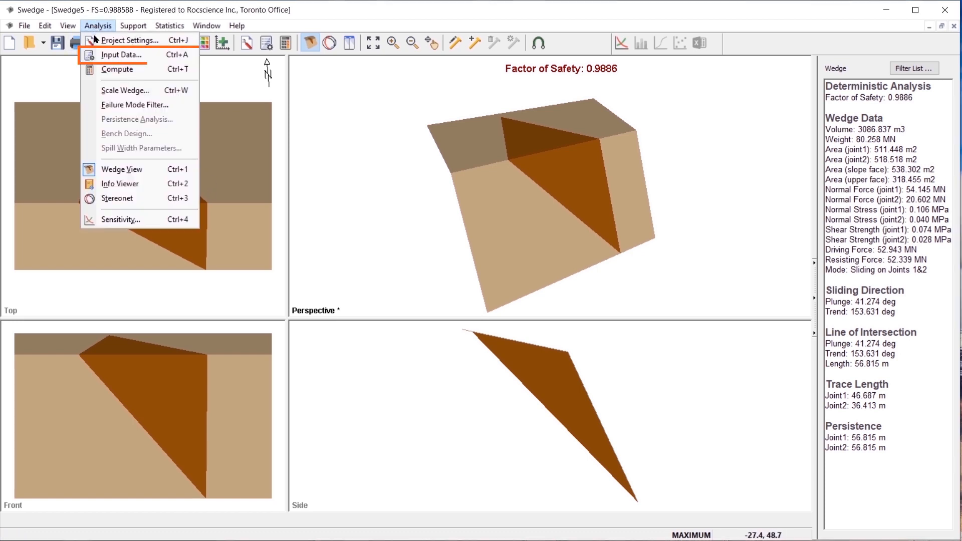
{"action": "left_click", "coordinate": [122, 54]}
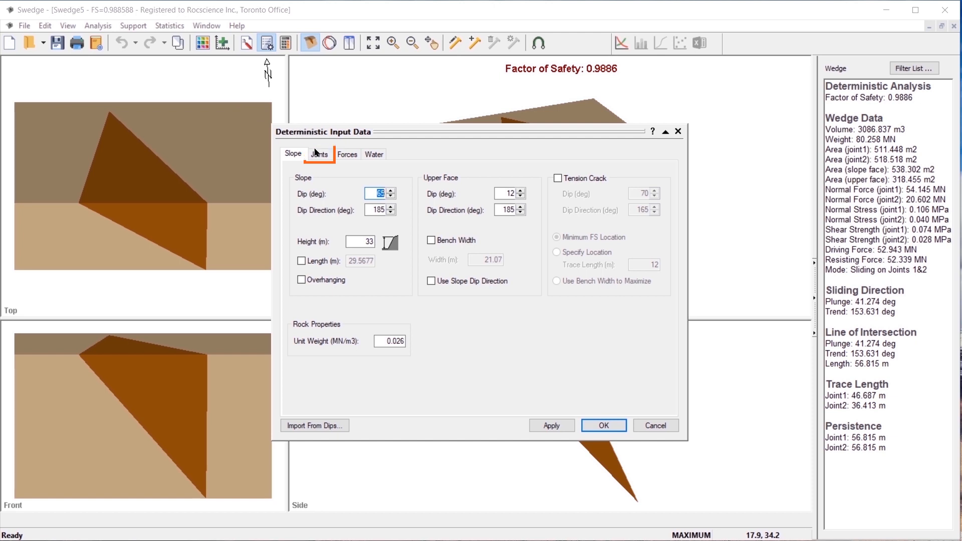
Step: Set Joint 1's dip to 35 degrees and apply it, giving a factor of safety of 1.2683
{"action": "left_click", "coordinate": [320, 154]}
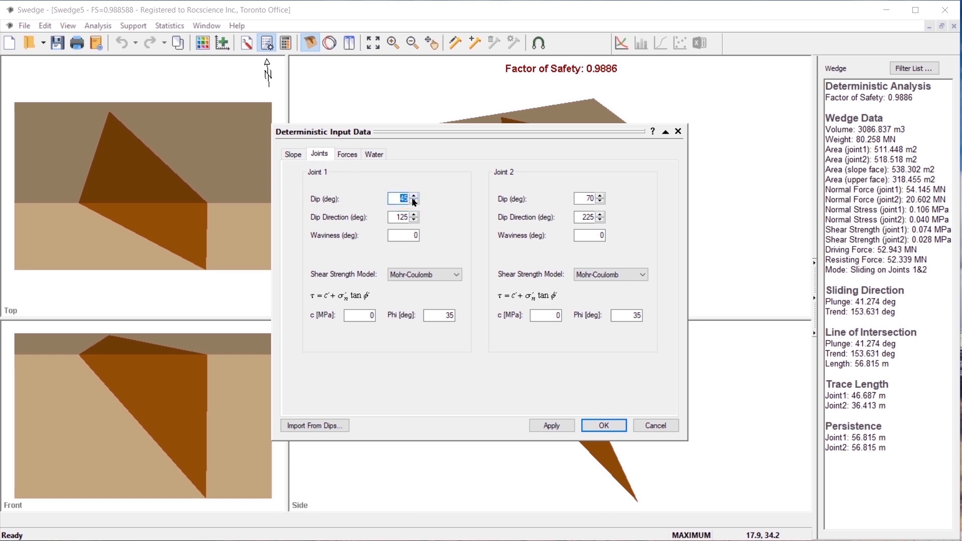
{"action": "type", "text": "35"}
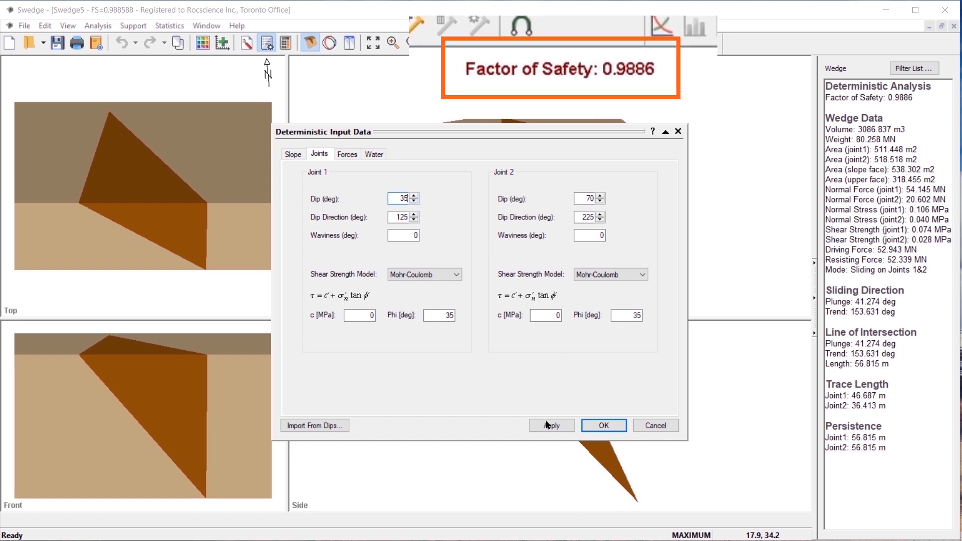
{"action": "left_click", "coordinate": [550, 426]}
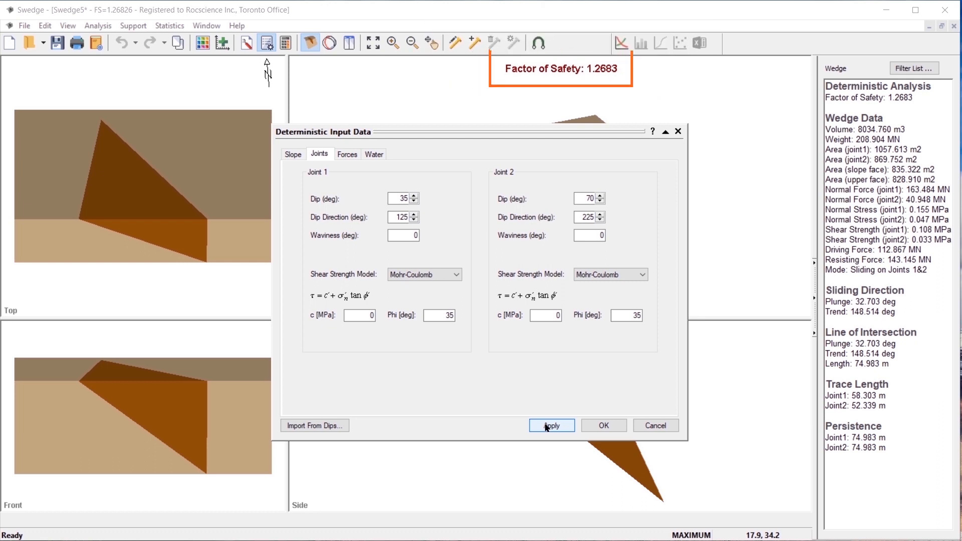
{"action": "left_click", "coordinate": [550, 425]}
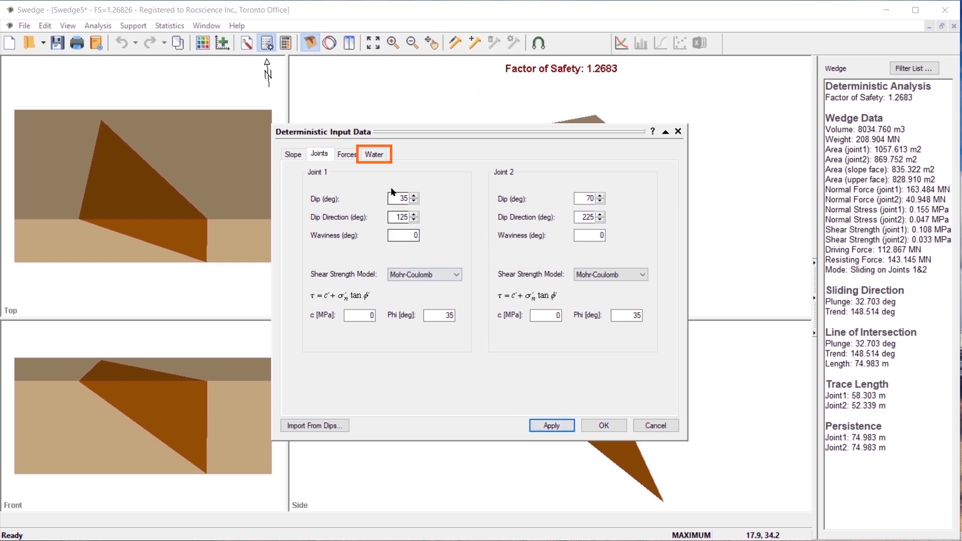
Step: Enable joint water pressure with Peak Pressure - Beneath Crest at 75 percent filled, recomputing FS to 0.9266
{"action": "left_click", "coordinate": [373, 154]}
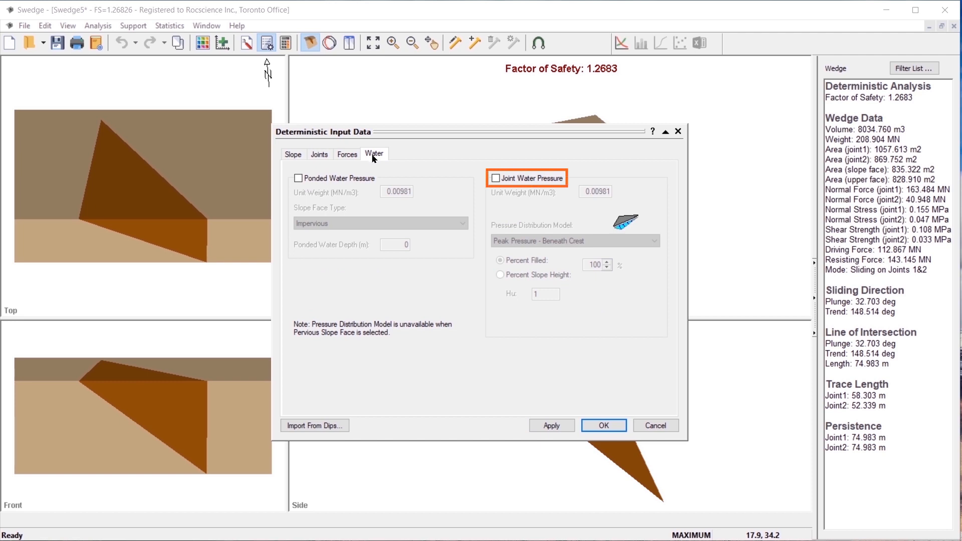
{"action": "left_click", "coordinate": [497, 178]}
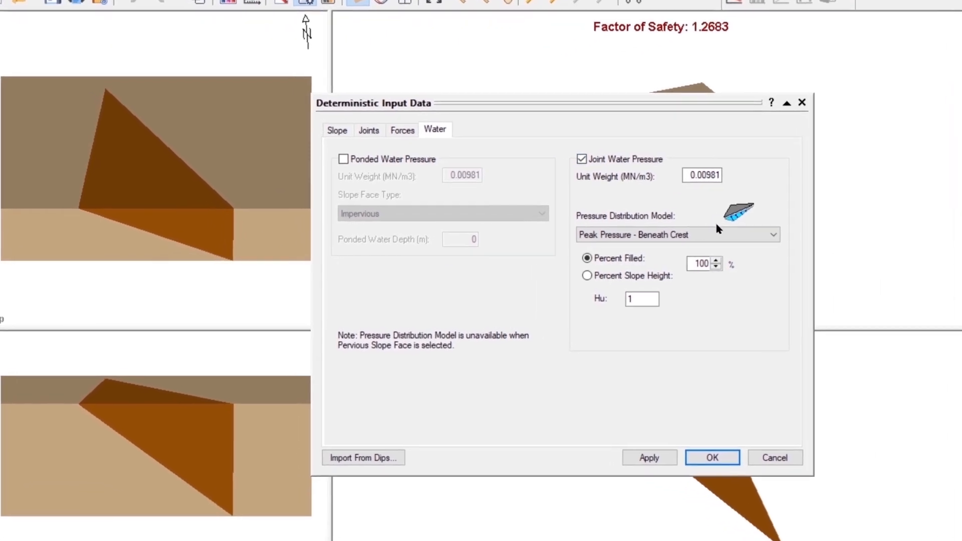
{"action": "left_click", "coordinate": [773, 235]}
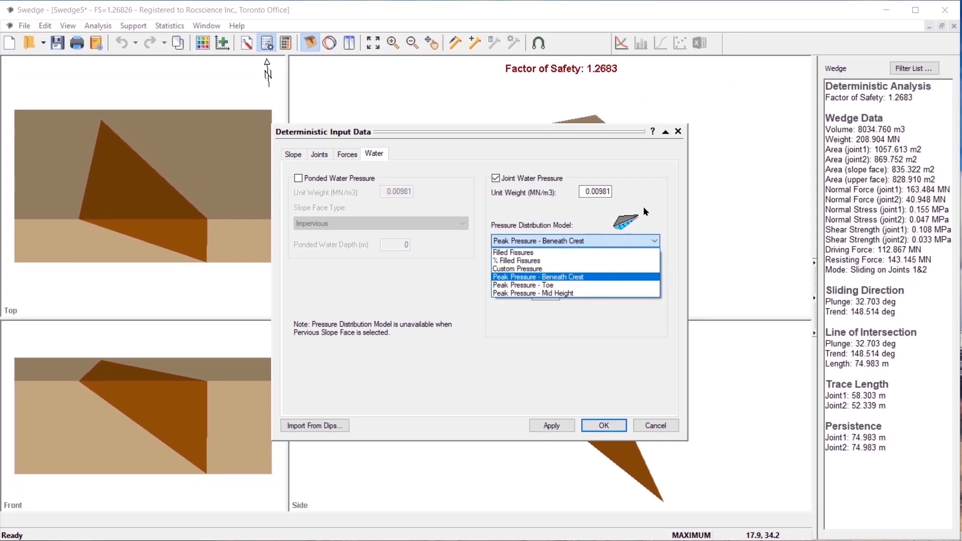
{"action": "left_click", "coordinate": [538, 277]}
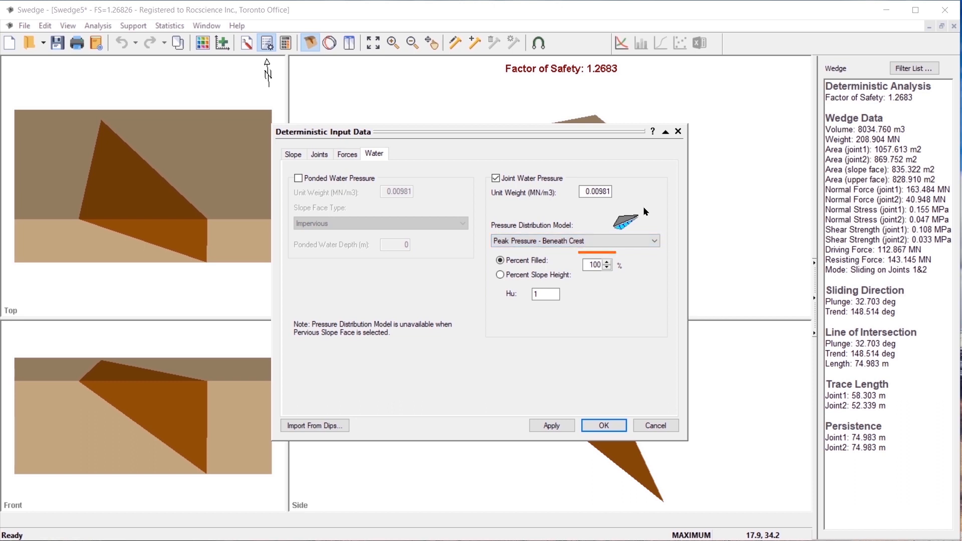
{"action": "left_click", "coordinate": [593, 264]}
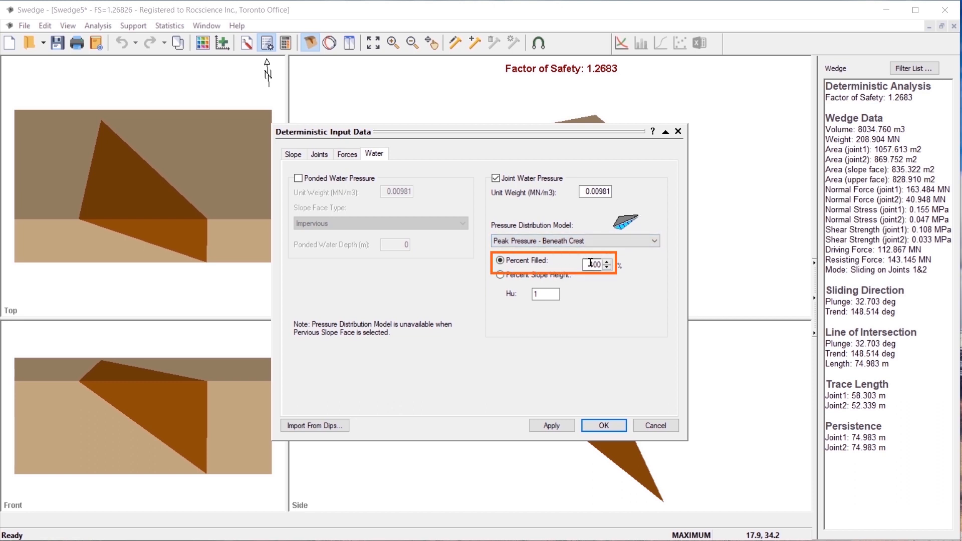
{"action": "type", "text": "75"}
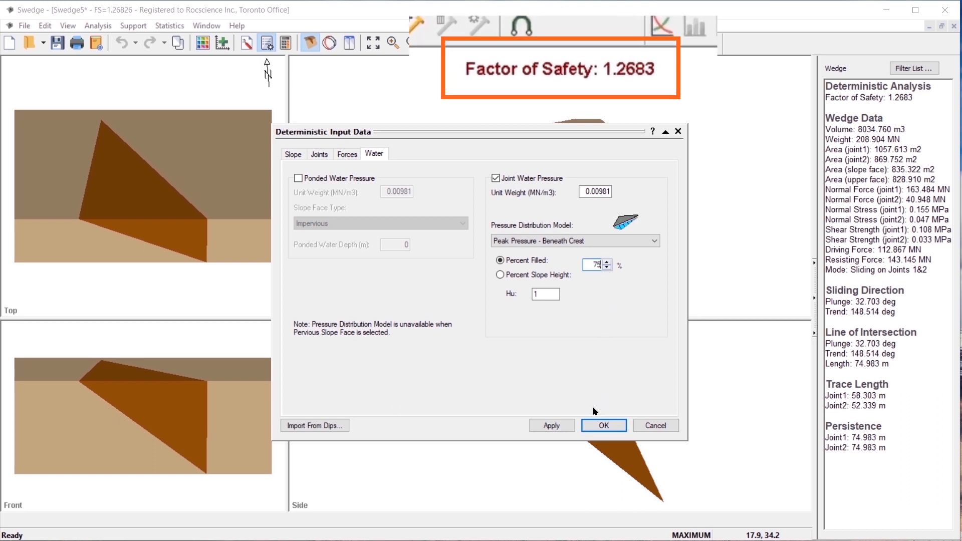
{"action": "left_click", "coordinate": [602, 425]}
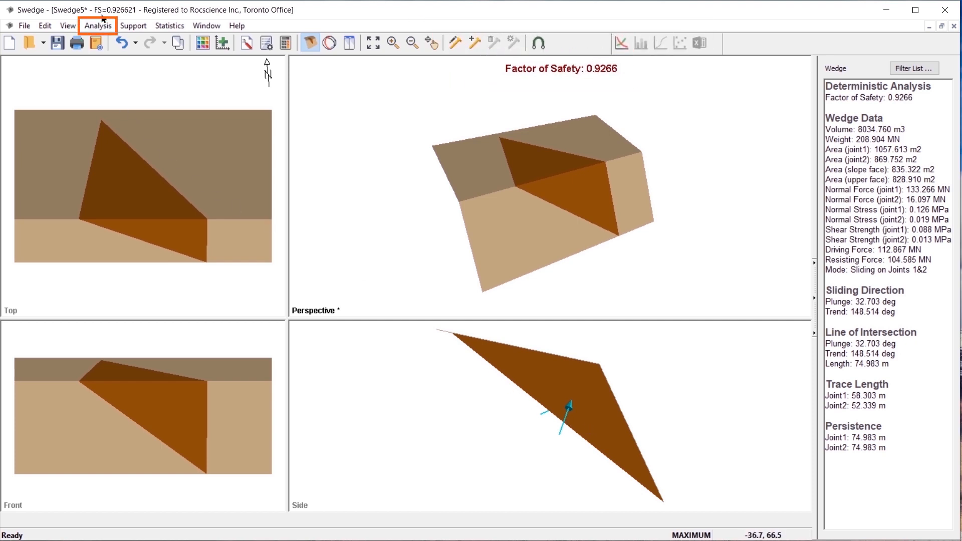
Step: Add ponded water of 20 m depth against an impervious slope face, recomputing FS to 1.1527
{"action": "left_click", "coordinate": [122, 55]}
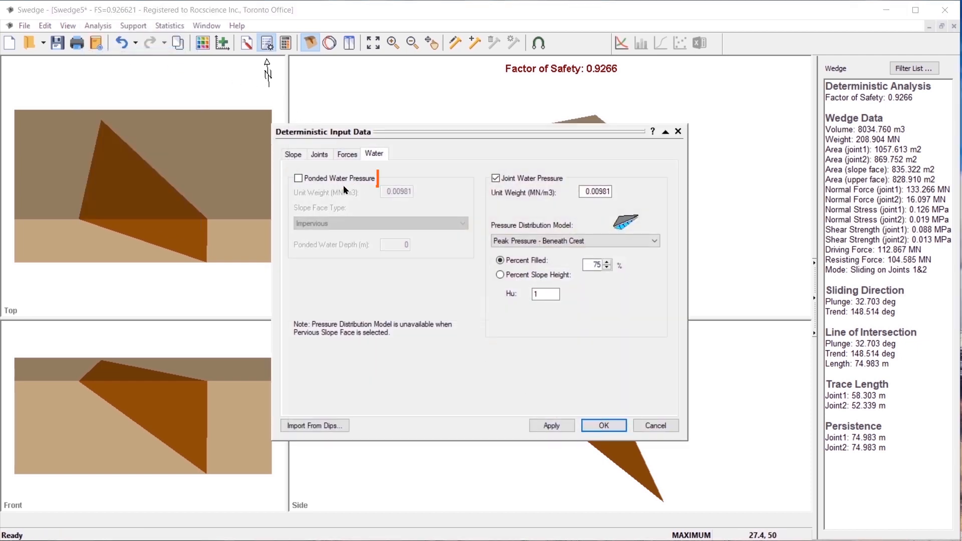
{"action": "left_click", "coordinate": [298, 178]}
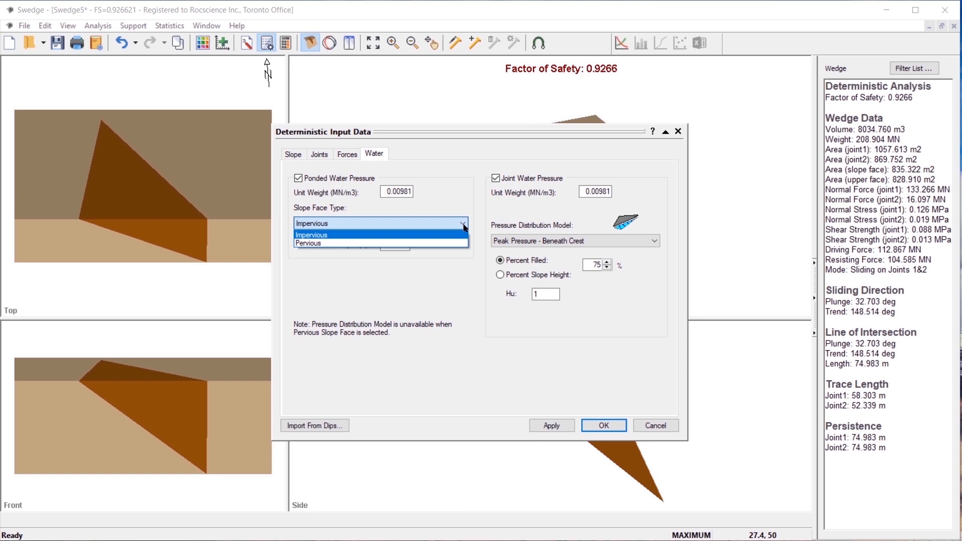
{"action": "left_click", "coordinate": [311, 235]}
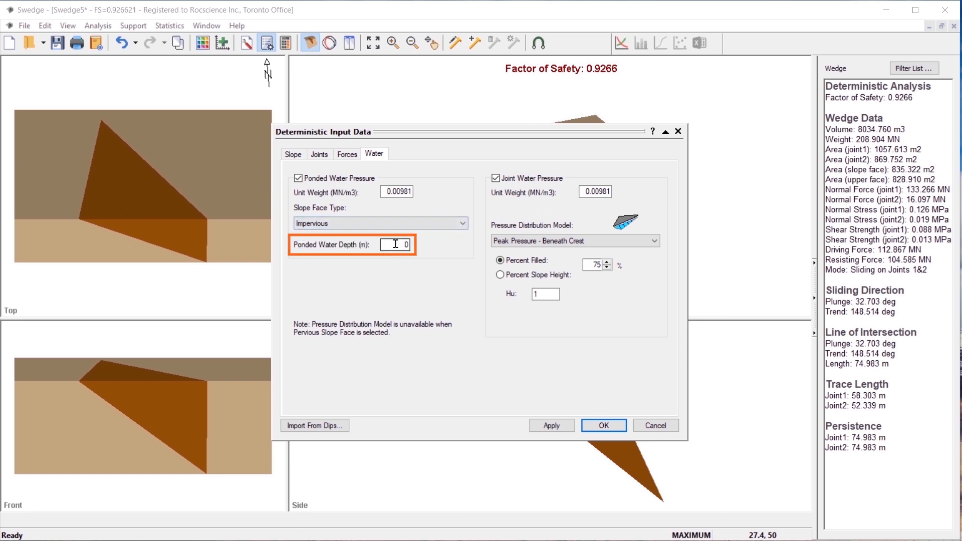
{"action": "type", "text": "20"}
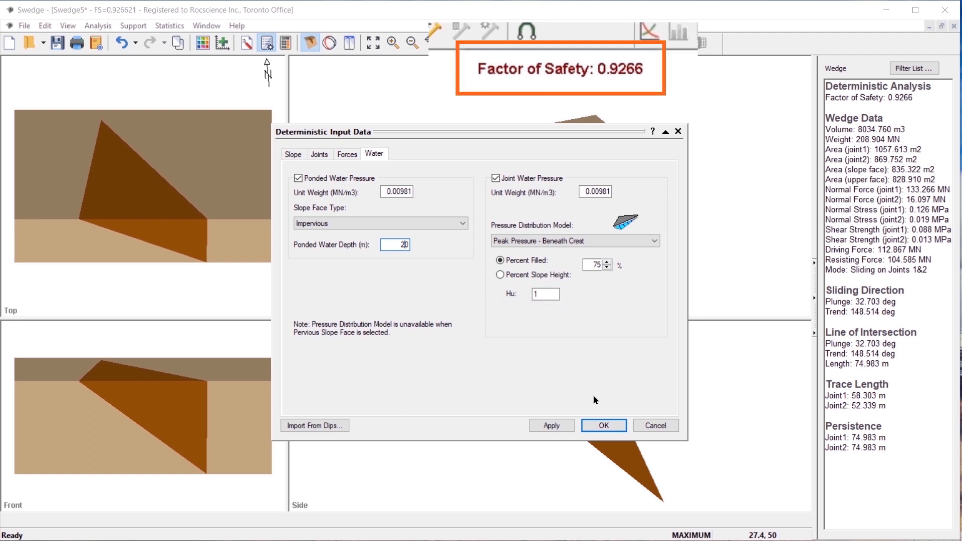
{"action": "left_click", "coordinate": [602, 425]}
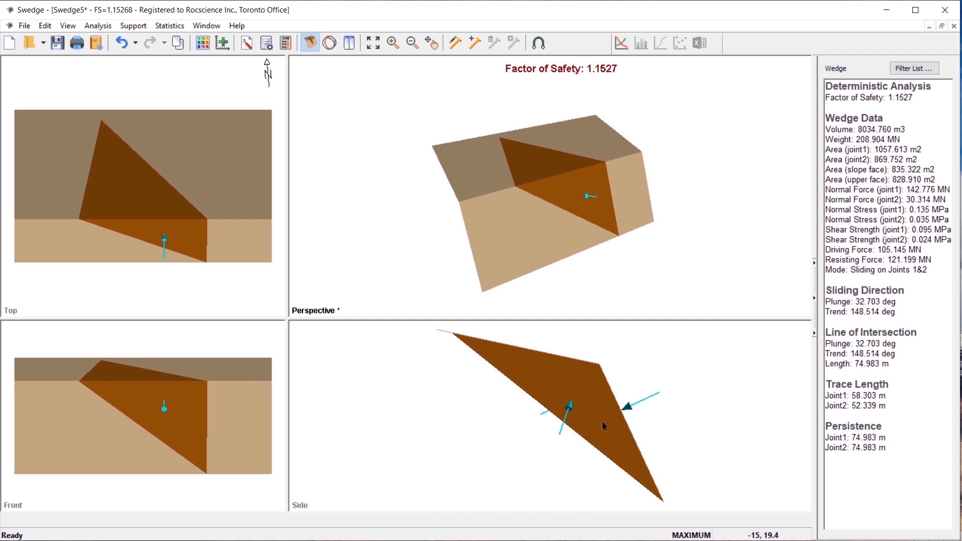
{"action": "mouse_move", "coordinate": [595, 433]}
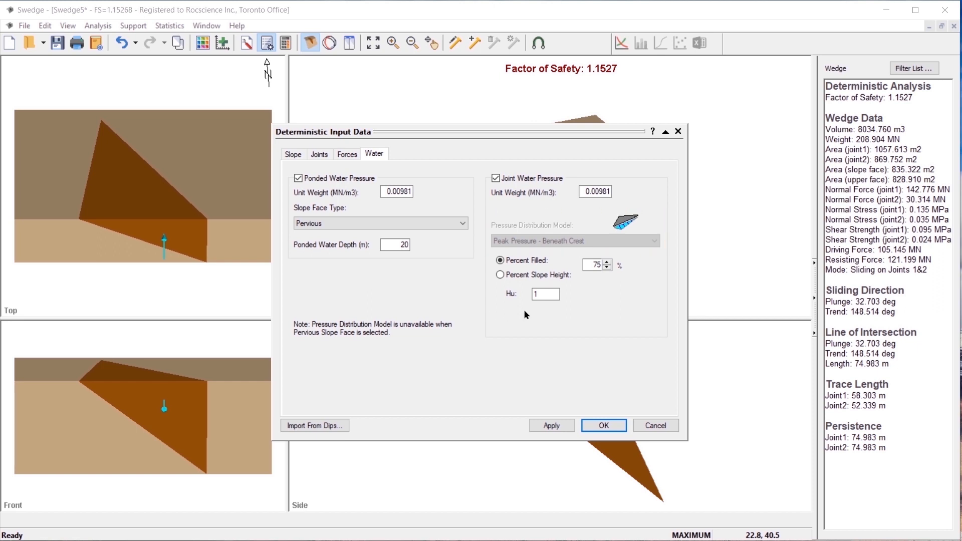
{"action": "mouse_move", "coordinate": [571, 246]}
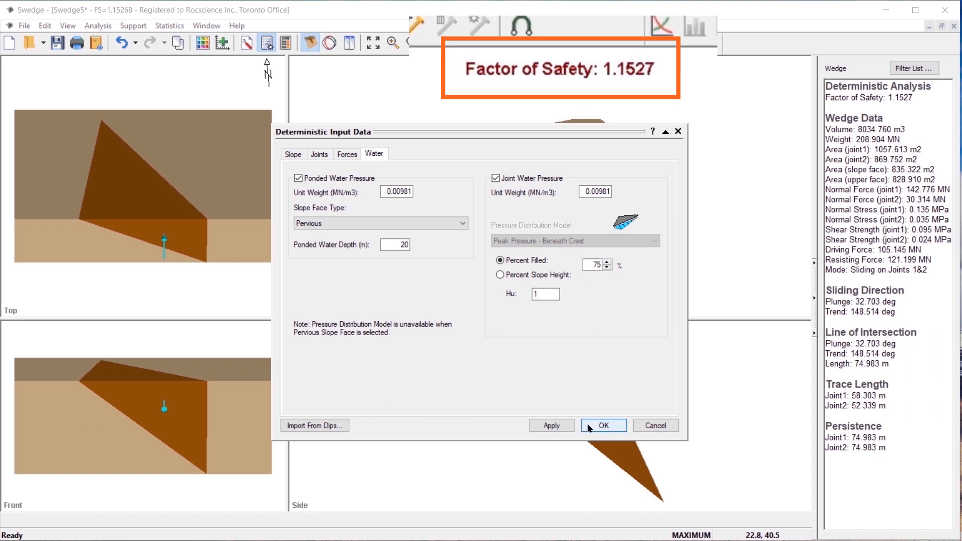
Step: Confirm the pervious slope face with 20 m ponded water, lowering FS to 1.0592
{"action": "left_click", "coordinate": [603, 426]}
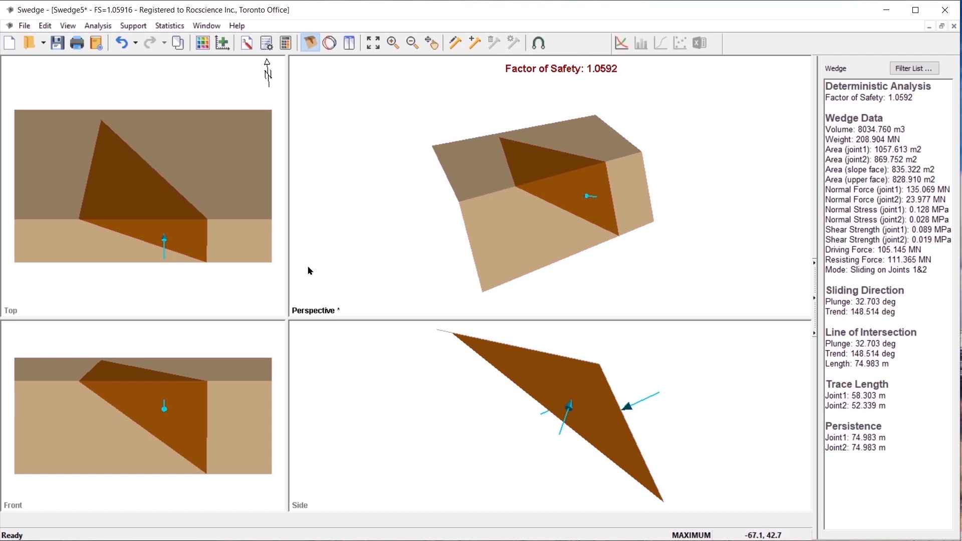
{"action": "mouse_move", "coordinate": [302, 257]}
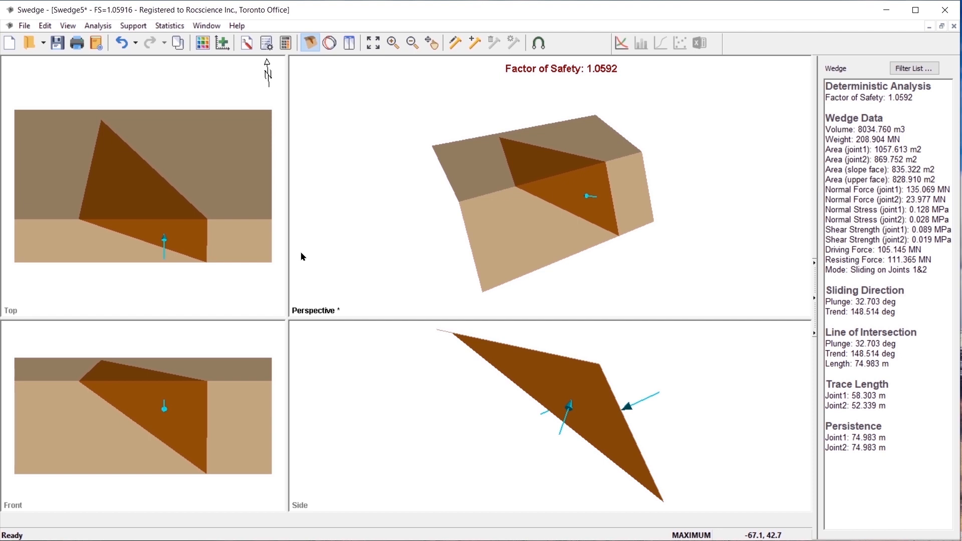
Step: Show the Info Viewer report listing the joint, slope and ponded water input data
{"action": "left_click", "coordinate": [97, 25]}
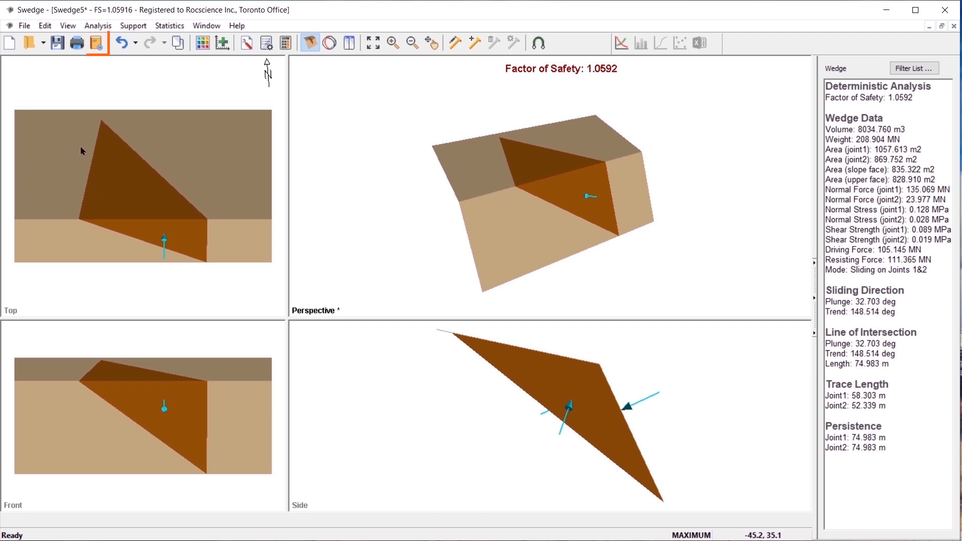
{"action": "left_click", "coordinate": [88, 42]}
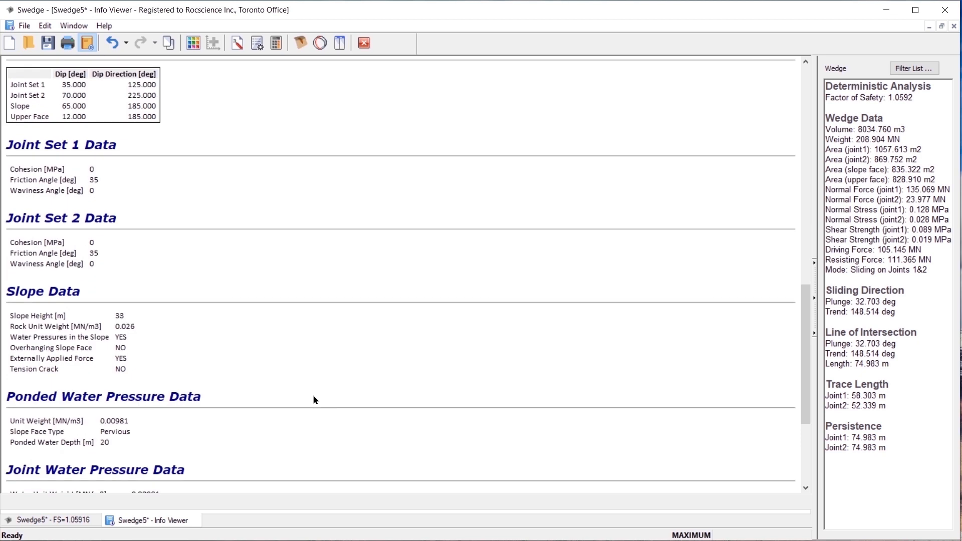
Step: Scroll through the Info Viewer report and switch back to the wedge view window
{"action": "scroll", "scroll_direction": "down", "scroll_amount": 3}
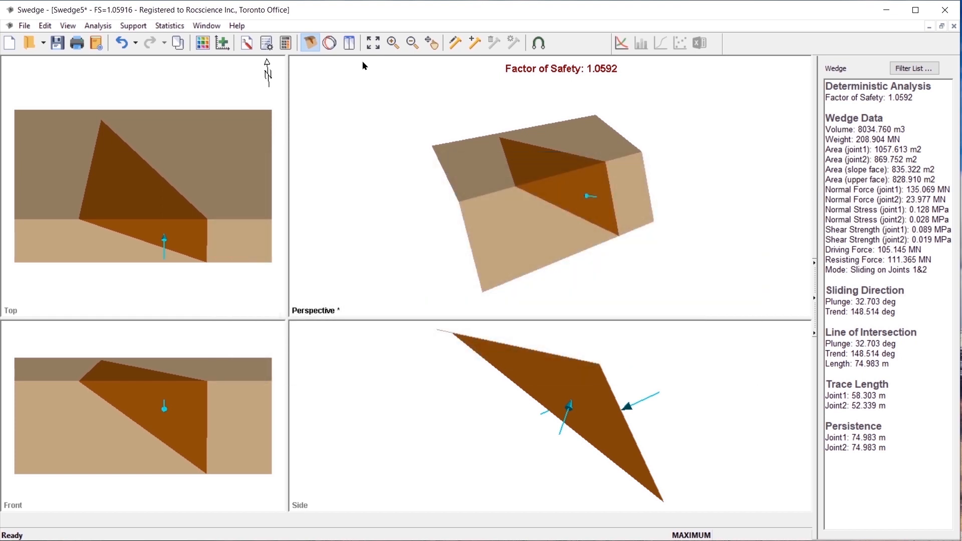
{"action": "left_click", "coordinate": [68, 25]}
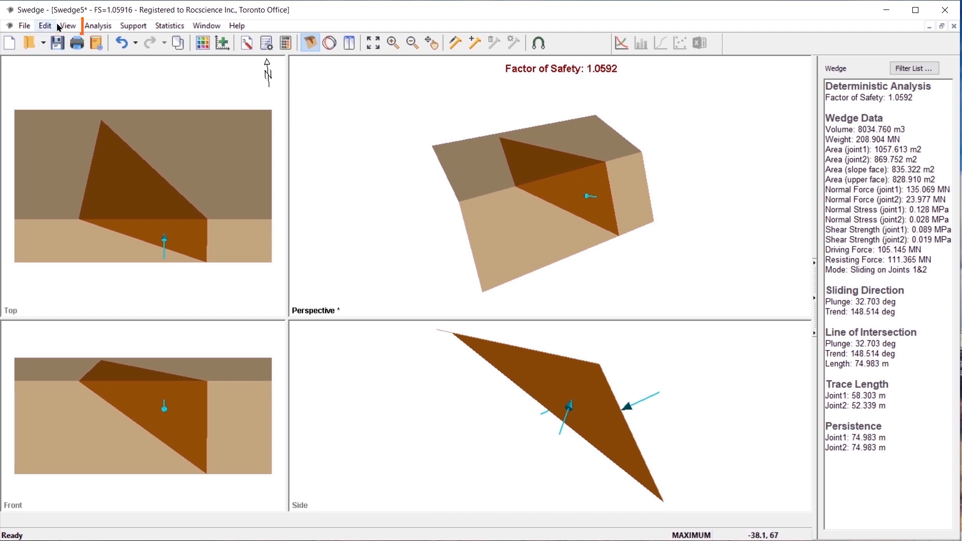
{"action": "mouse_move", "coordinate": [61, 43]}
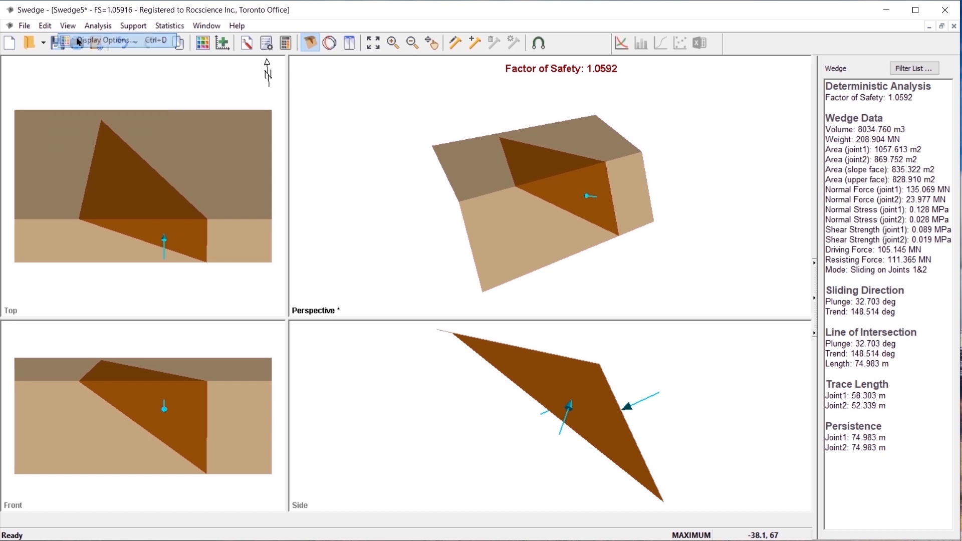
Step: Turn on the Wetted Area display for the wedge views in Display Options
{"action": "left_click", "coordinate": [61, 44]}
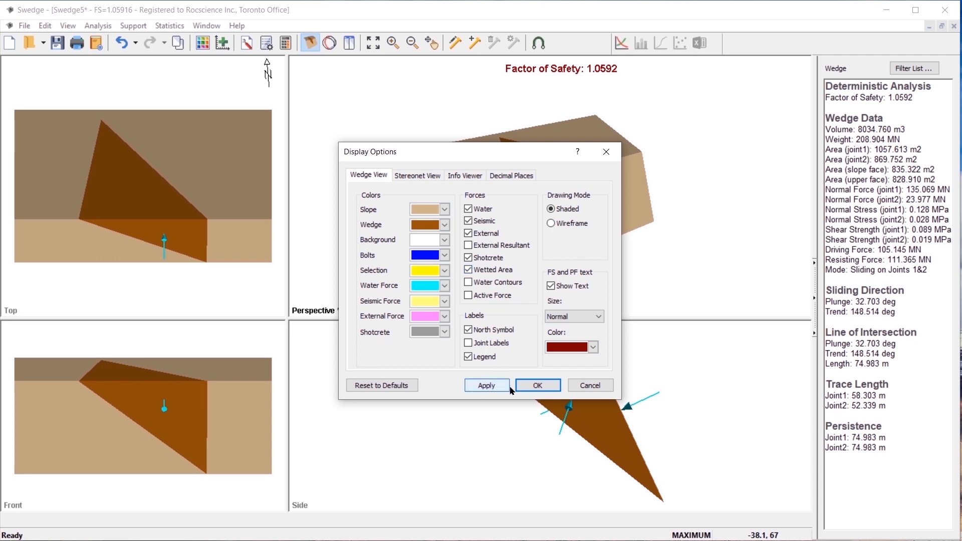
{"action": "left_click", "coordinate": [536, 386]}
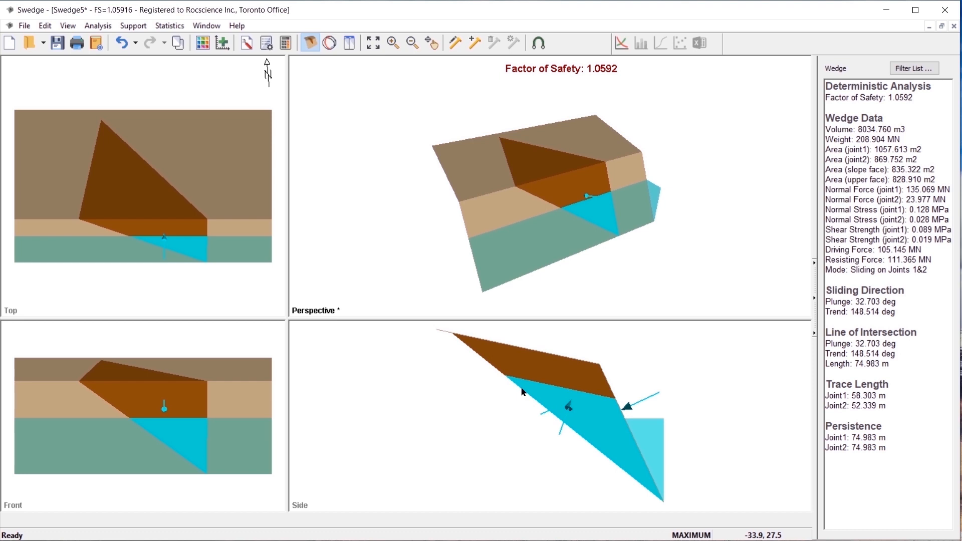
{"action": "mouse_move", "coordinate": [523, 391]}
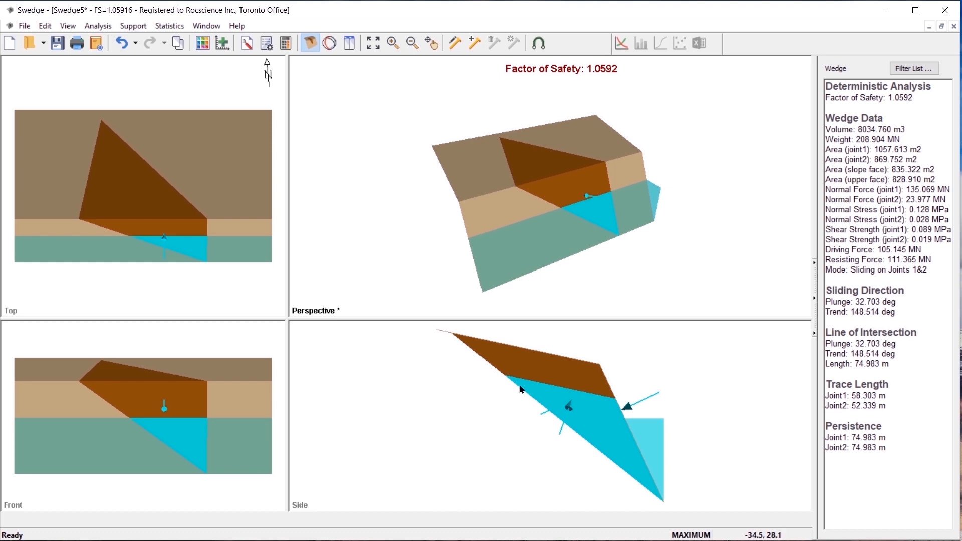
{"action": "mouse_move", "coordinate": [521, 390]}
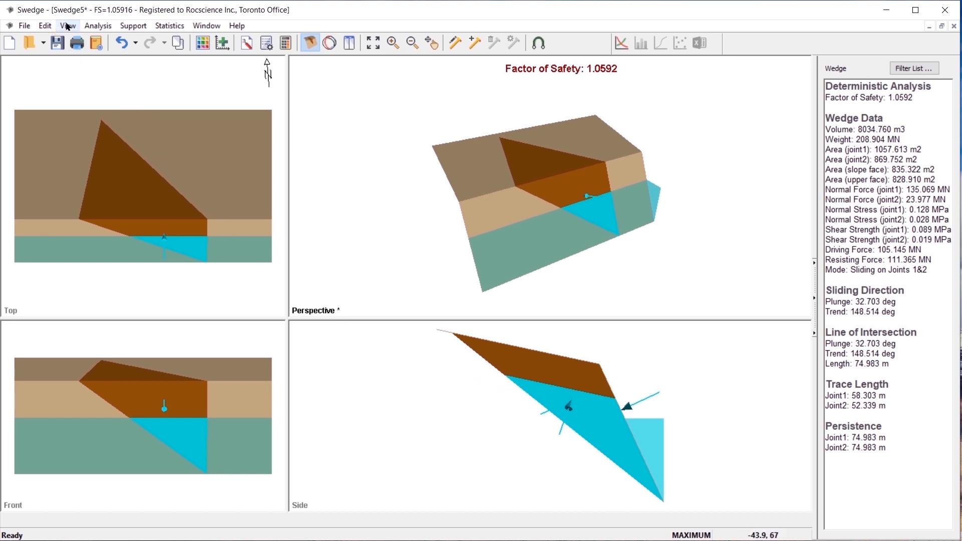
Step: Turn on water pressure contours, showing 0 to 0.196 MPa with a legend
{"action": "left_click", "coordinate": [68, 25]}
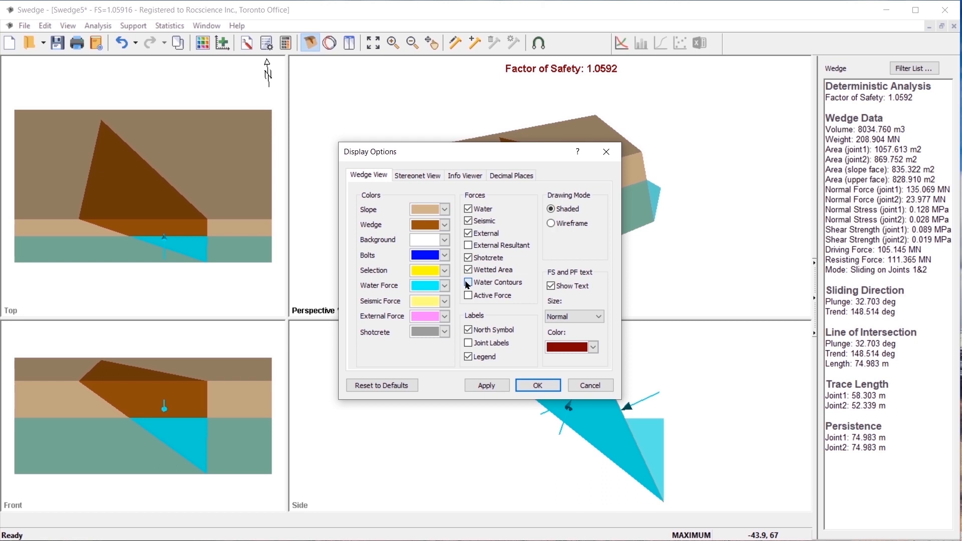
{"action": "left_click", "coordinate": [468, 282]}
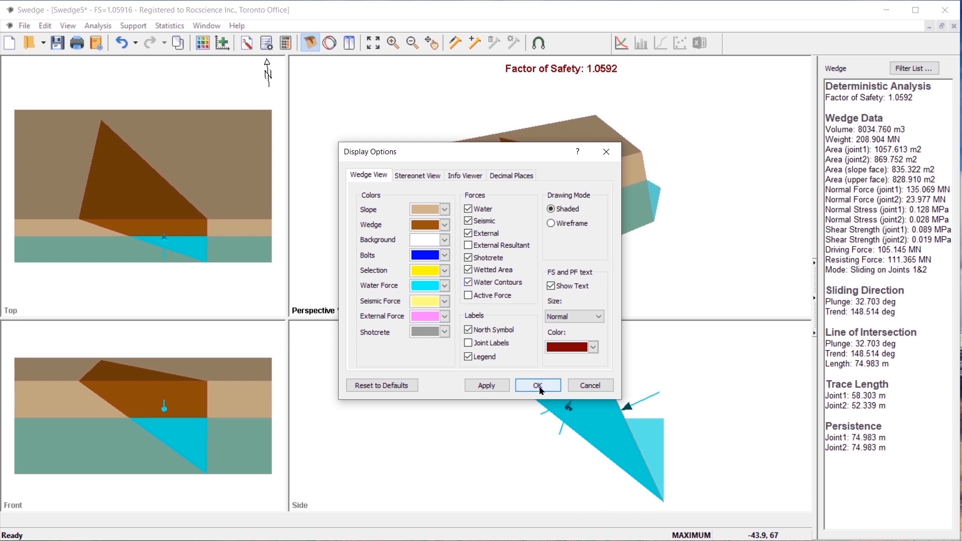
{"action": "left_click", "coordinate": [538, 386]}
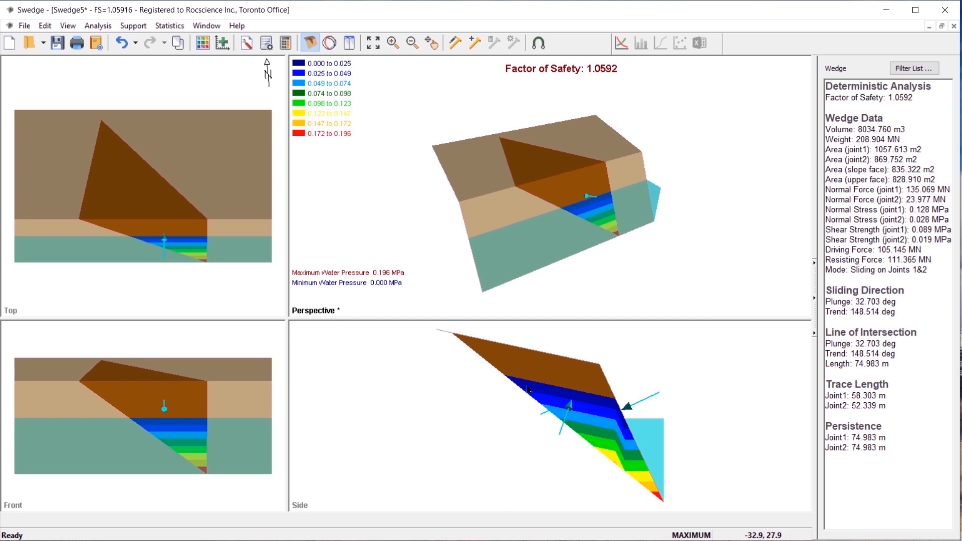
{"action": "mouse_move", "coordinate": [528, 390]}
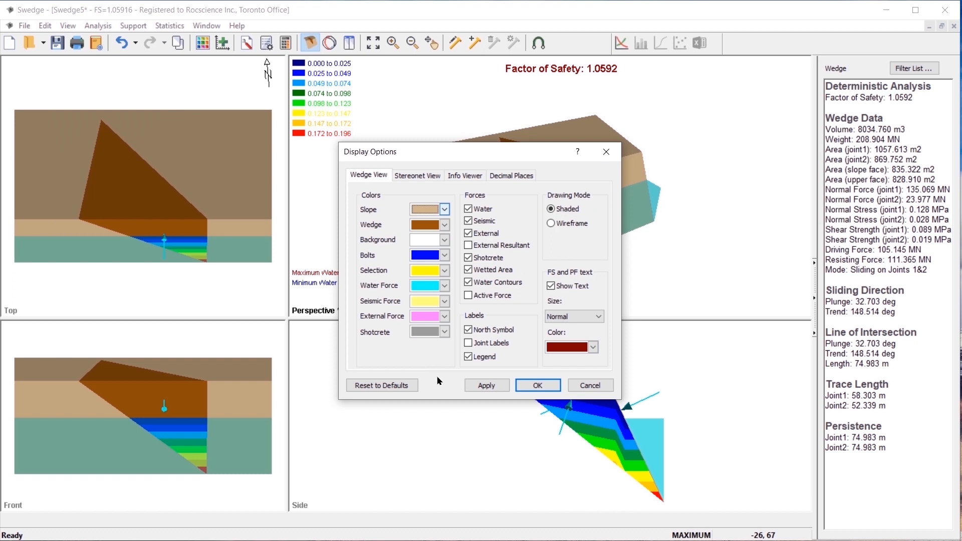
Step: Hide the contour legend so only the 0.196 MPa maximum pressure is labelled
{"action": "left_click", "coordinate": [468, 356]}
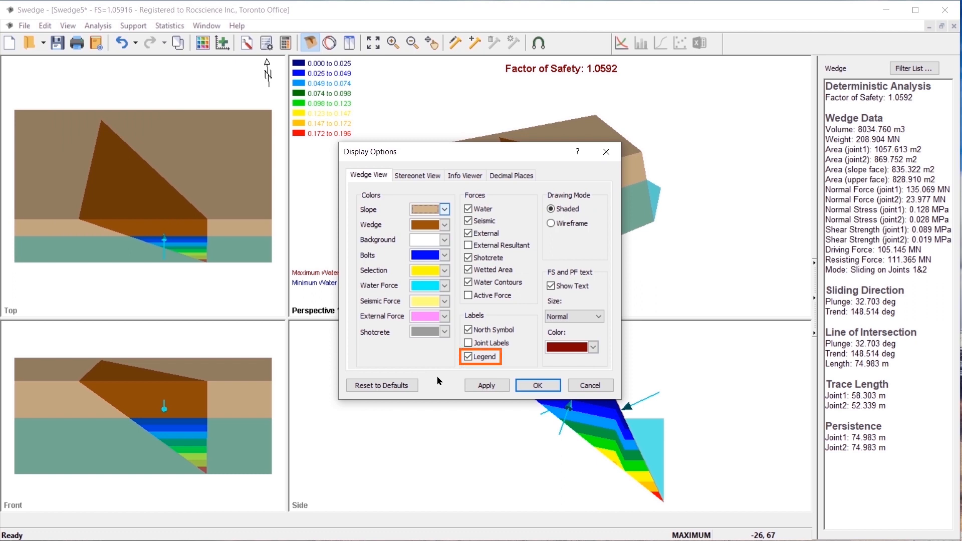
{"action": "left_click", "coordinate": [468, 357]}
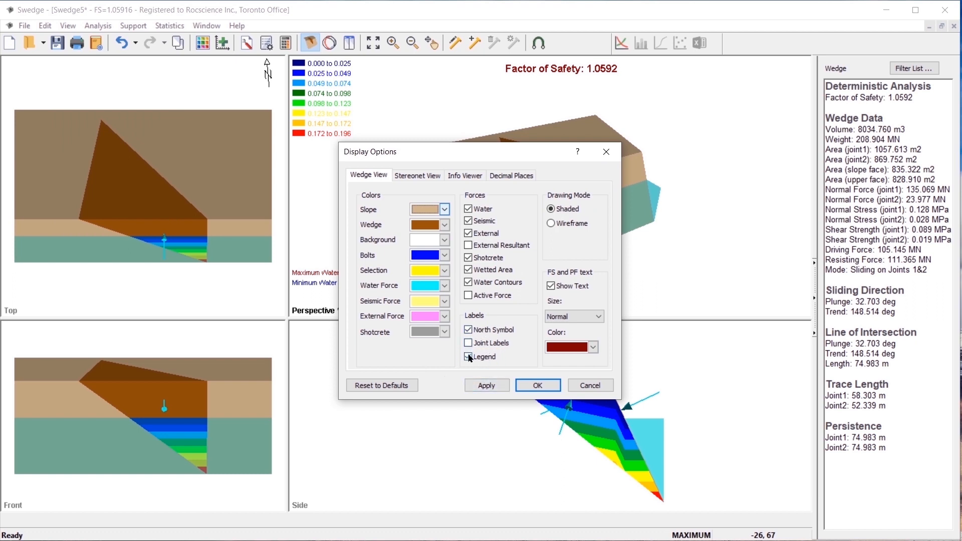
{"action": "left_click", "coordinate": [536, 385]}
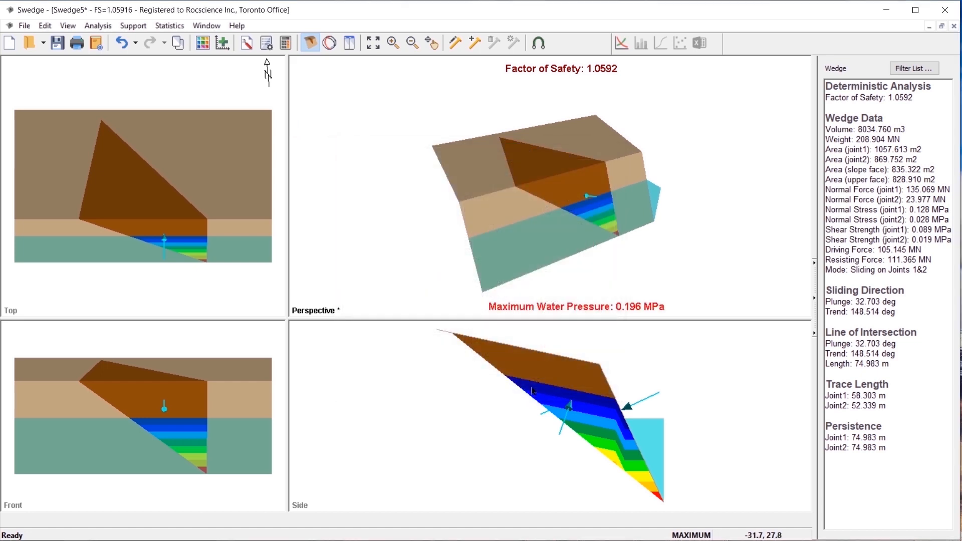
{"action": "mouse_move", "coordinate": [530, 391]}
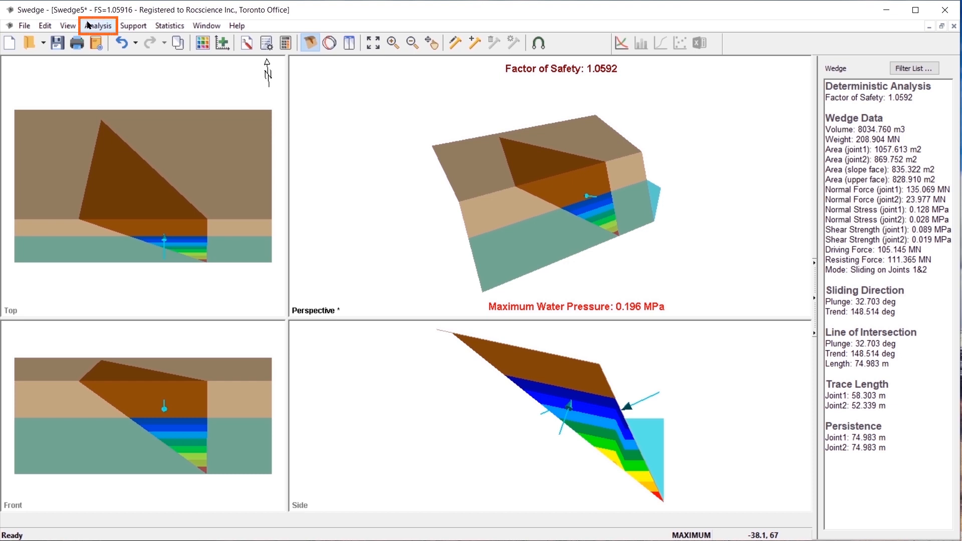
Step: Start a sensitivity analysis with Water Percent Filled enabled as the first variable
{"action": "left_click", "coordinate": [98, 20]}
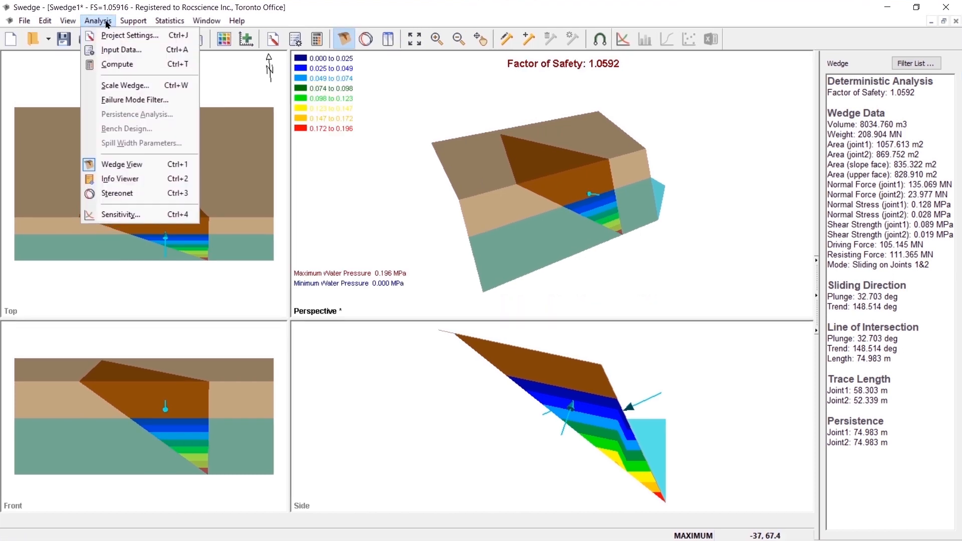
{"action": "mouse_move", "coordinate": [128, 214]}
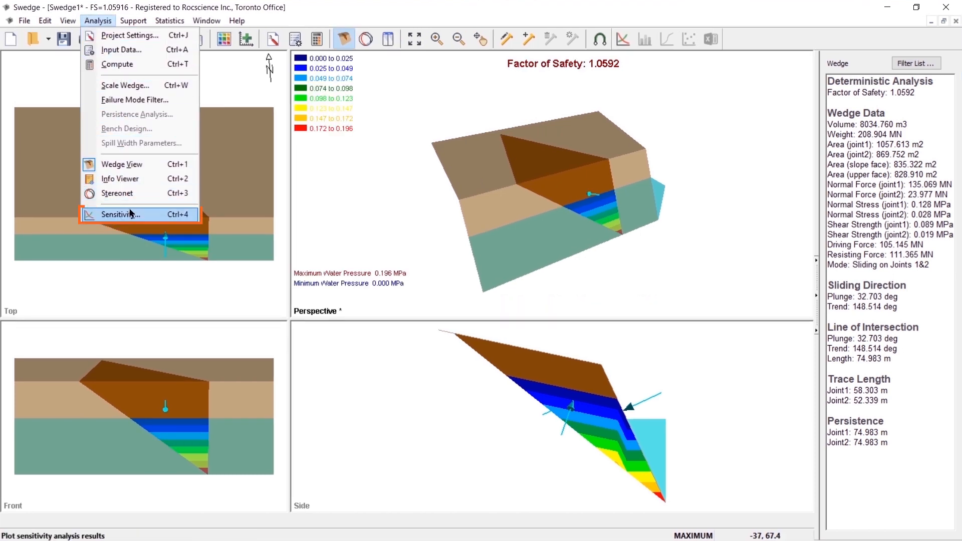
{"action": "left_click", "coordinate": [122, 214]}
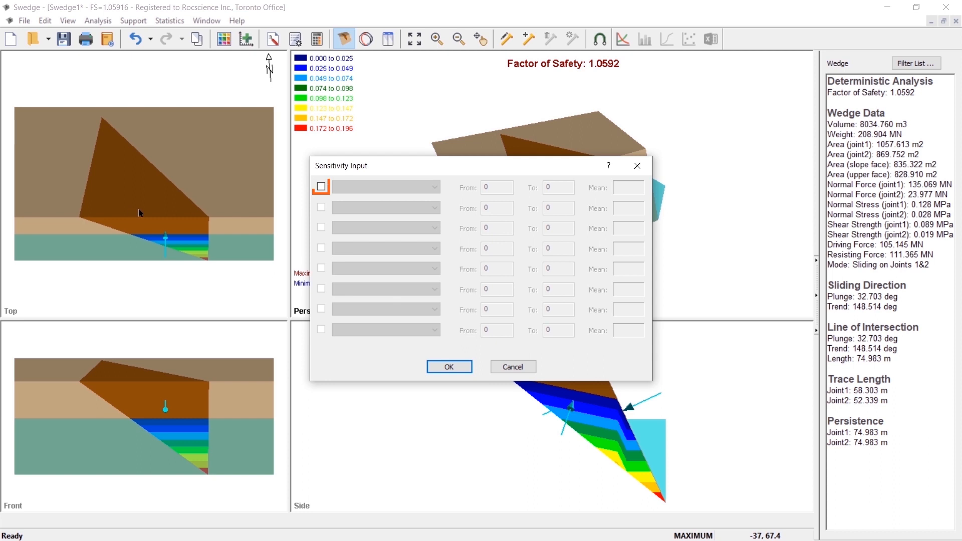
{"action": "left_click", "coordinate": [320, 187]}
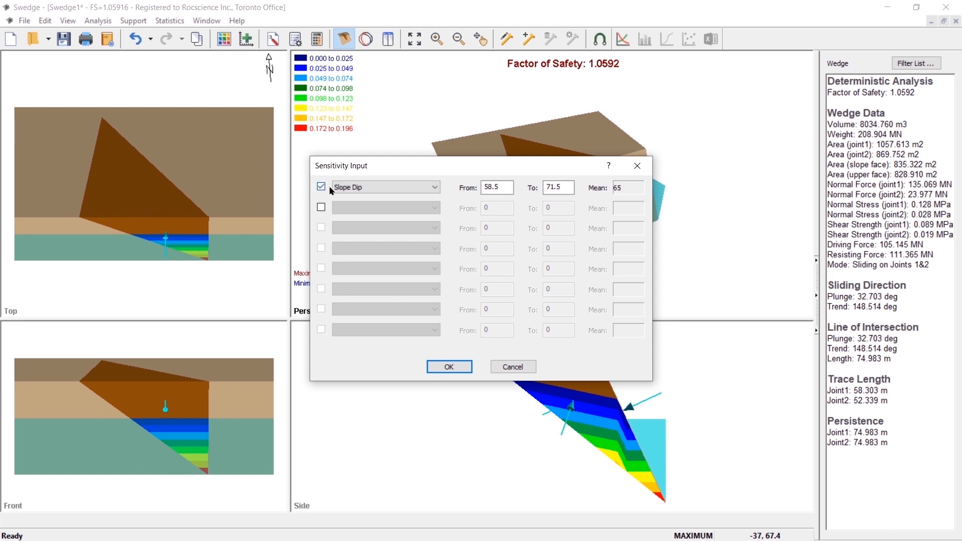
{"action": "left_click", "coordinate": [385, 186]}
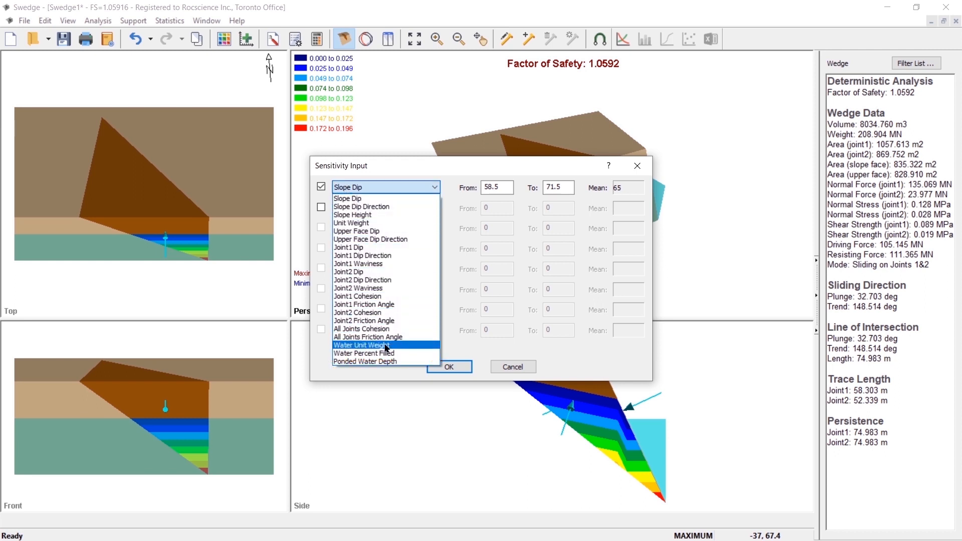
{"action": "left_click", "coordinate": [363, 353]}
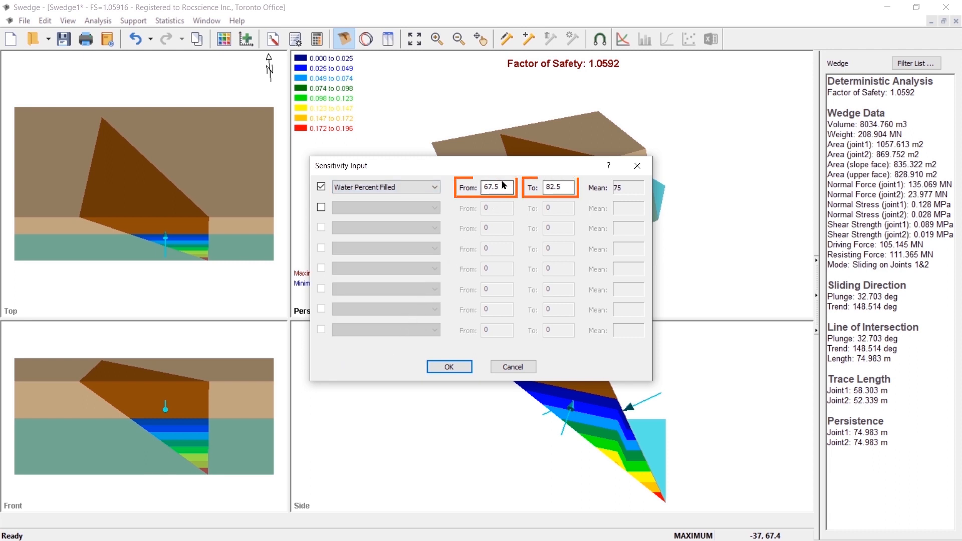
Step: Set the range from 25 to 100 percent and plot factor of safety against it
{"action": "type", "text": "25"}
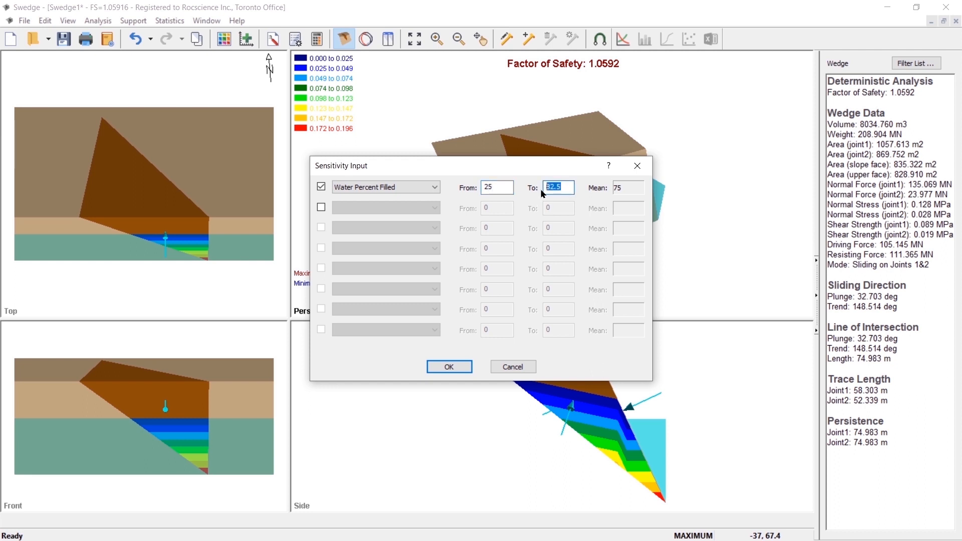
{"action": "type", "text": "100"}
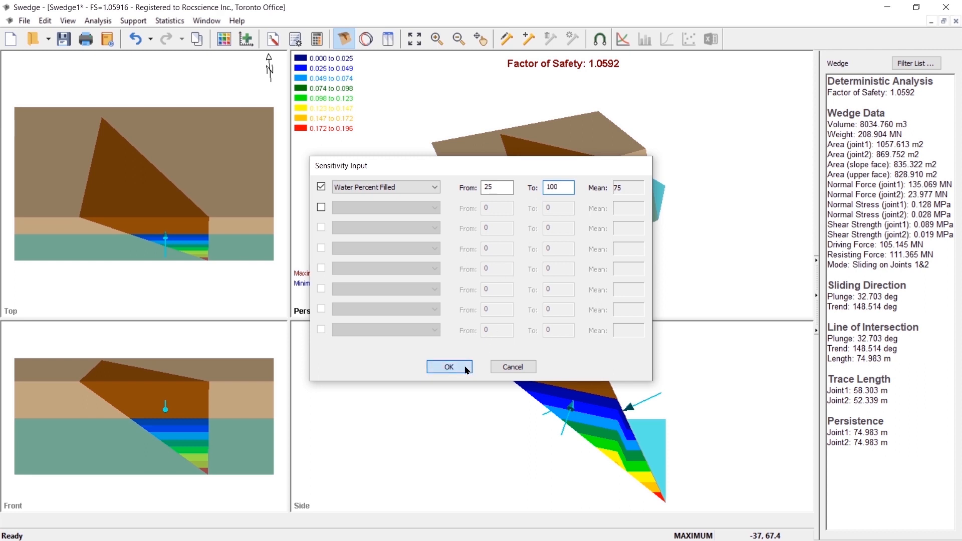
{"action": "left_click", "coordinate": [449, 366]}
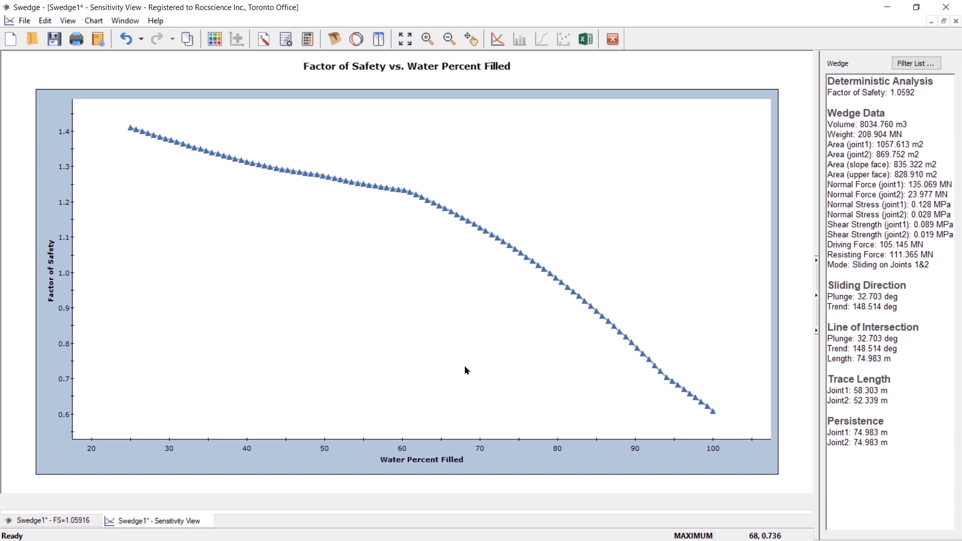
Step: Show the sampler on the sensitivity curve, reading about FS 0.93 near 82.75 percent filled
{"action": "right_click", "coordinate": [465, 370]}
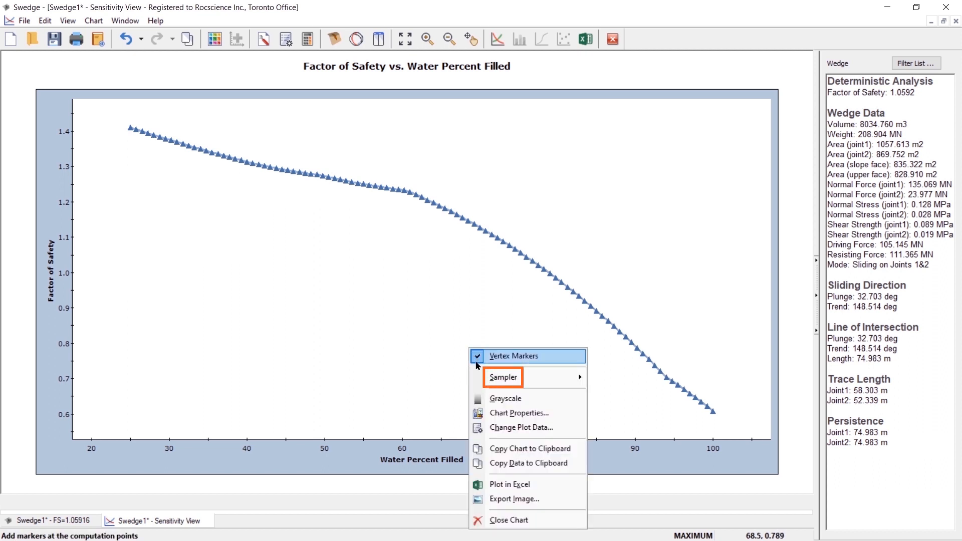
{"action": "mouse_move", "coordinate": [503, 377]}
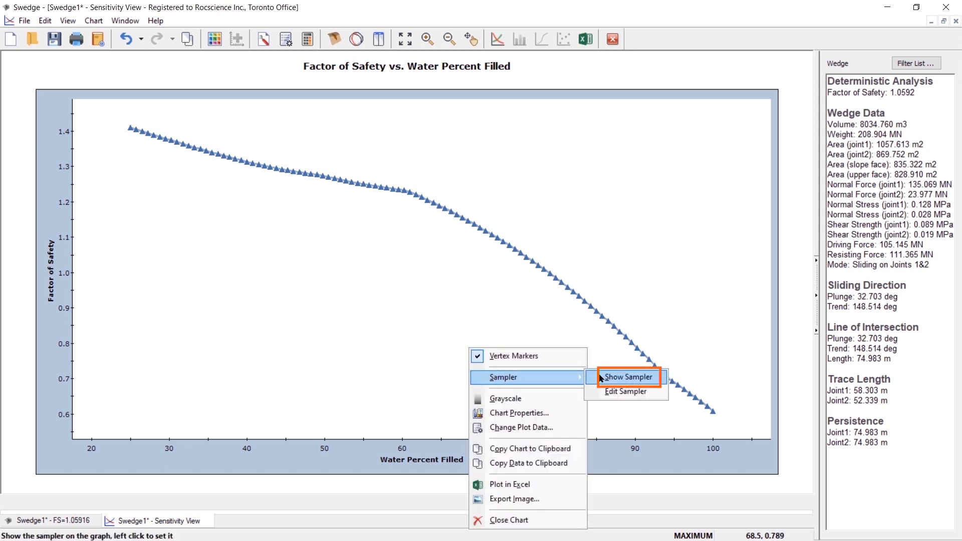
{"action": "left_click", "coordinate": [627, 377]}
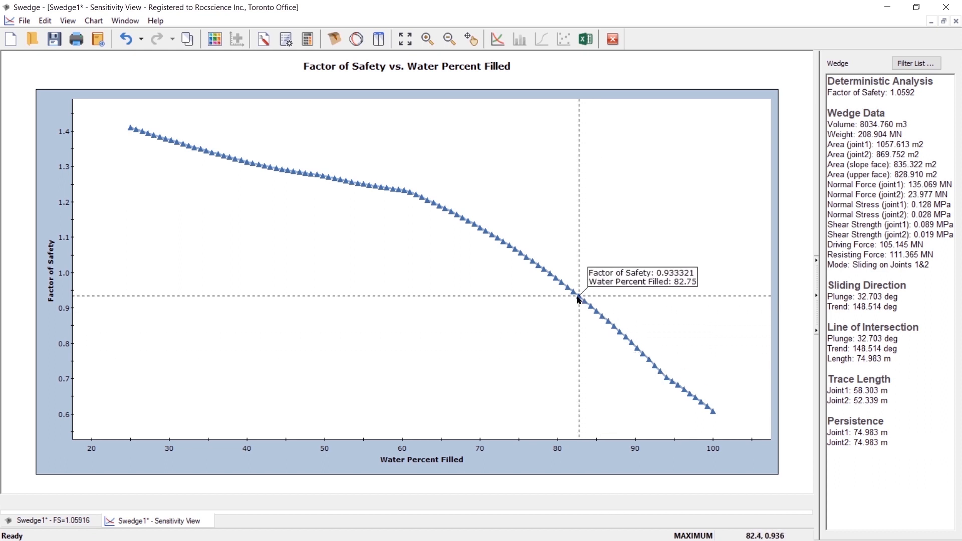
{"action": "mouse_move", "coordinate": [555, 279]}
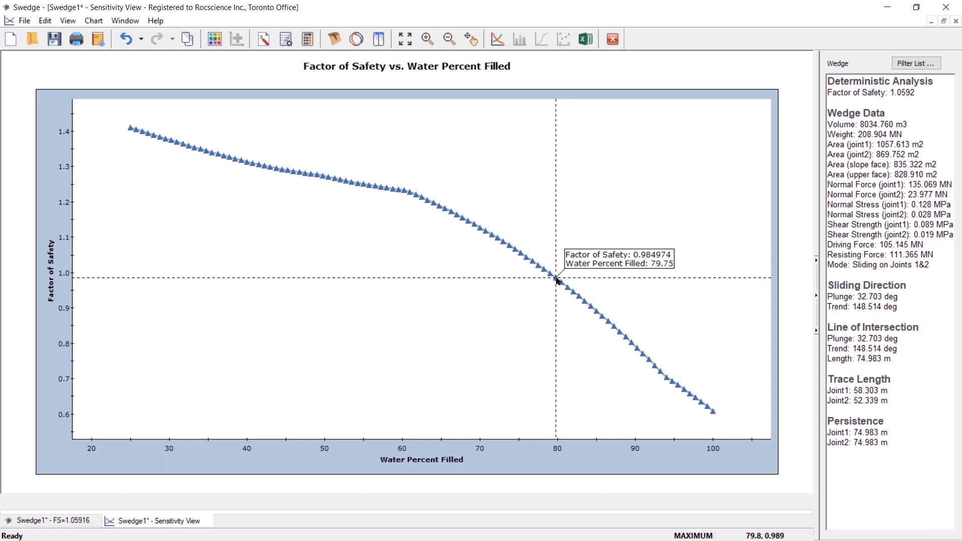